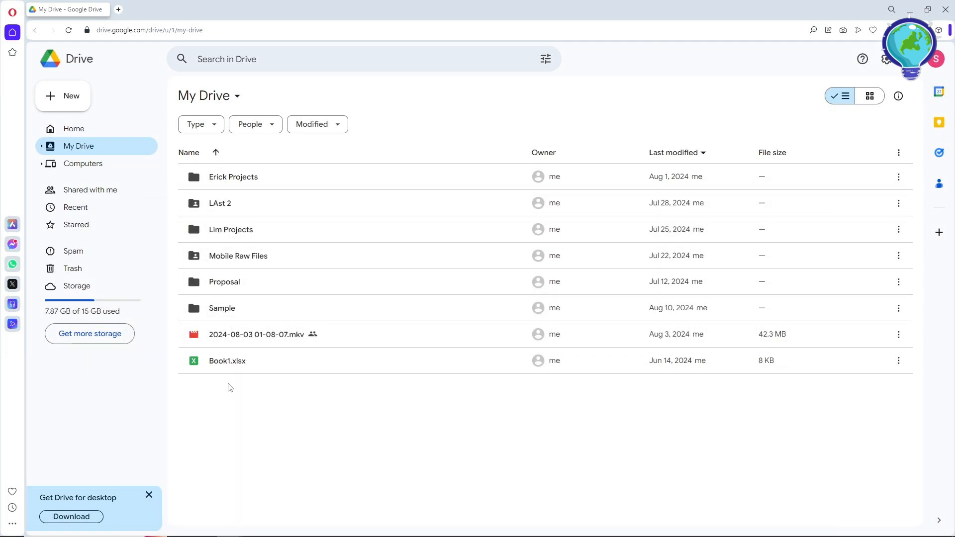
# Open 'Shared with me' to list the Netflix folder and 0001.mp4.
pyautogui.click(91, 190)
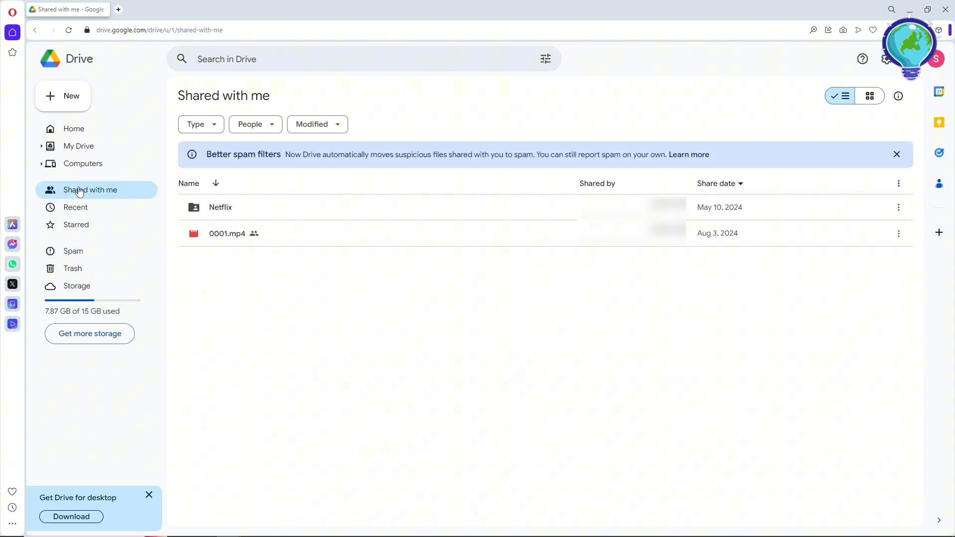
pyautogui.moveTo(339, 211)
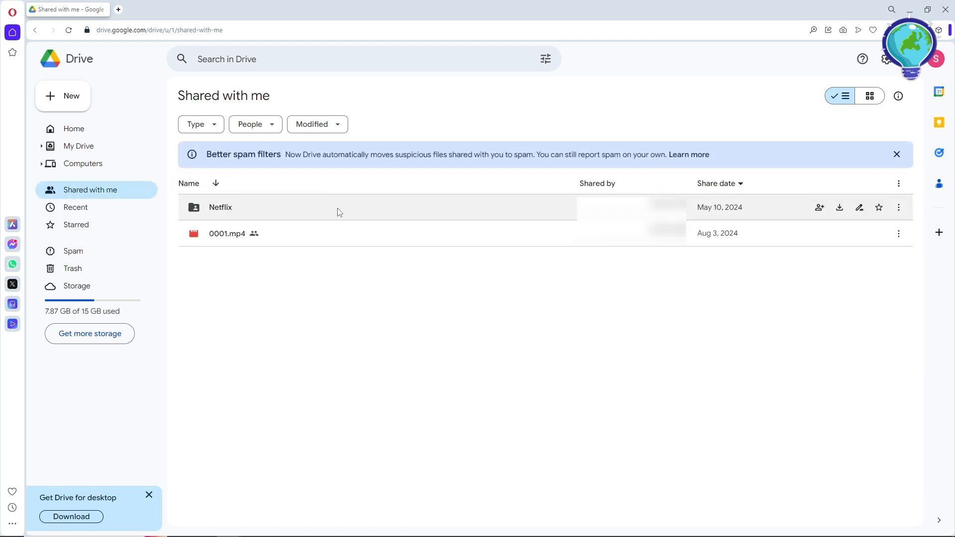
pyautogui.moveTo(288, 230)
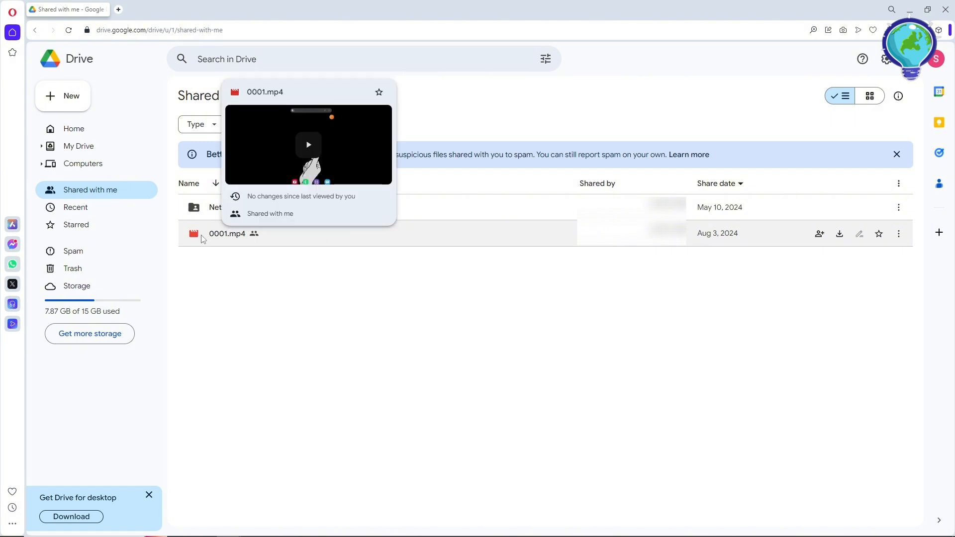
# Make a copy of the shared video 0001.mp4 from its context menu.
pyautogui.rightClick(227, 233)
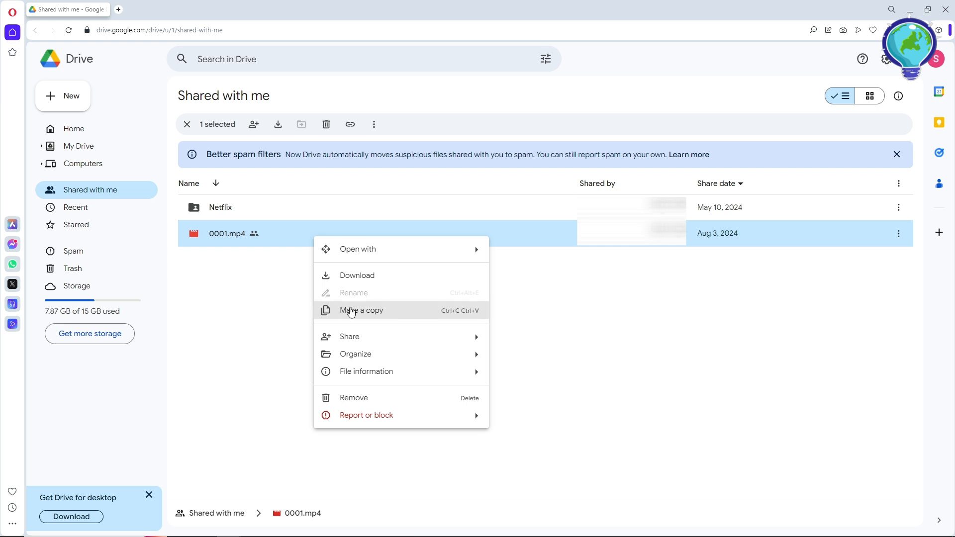
pyautogui.click(361, 311)
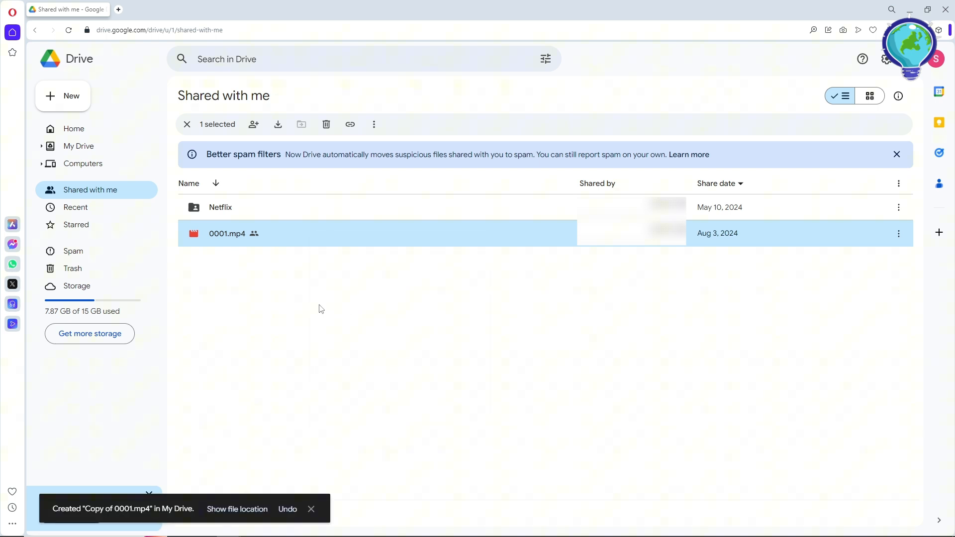
pyautogui.moveTo(273, 289)
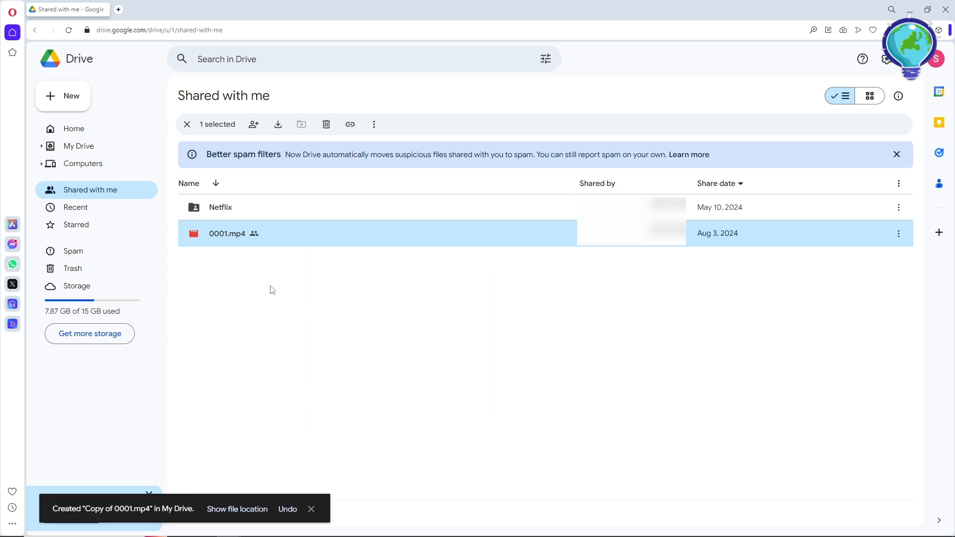
pyautogui.moveTo(238, 515)
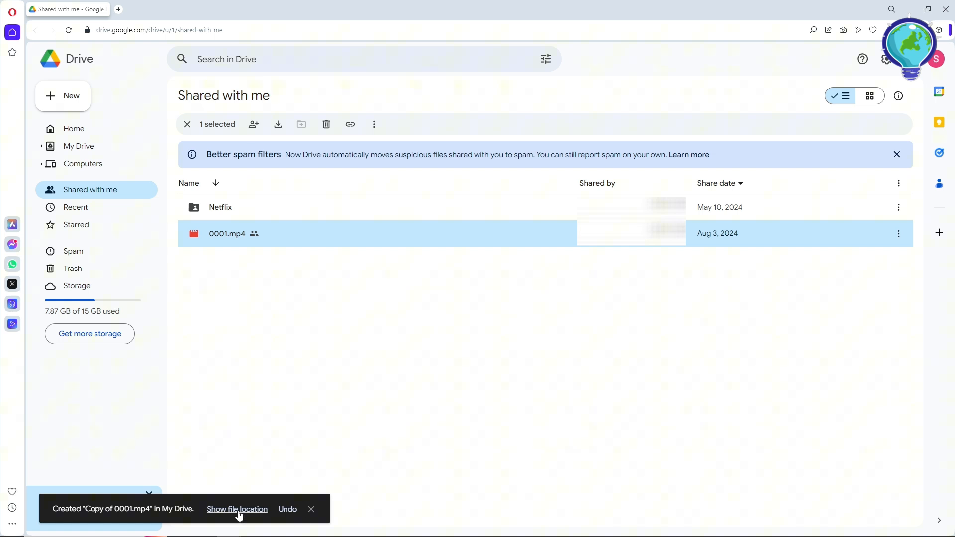
# Show the location of 'Copy of 0001.mp4' in My Drive.
pyautogui.click(237, 509)
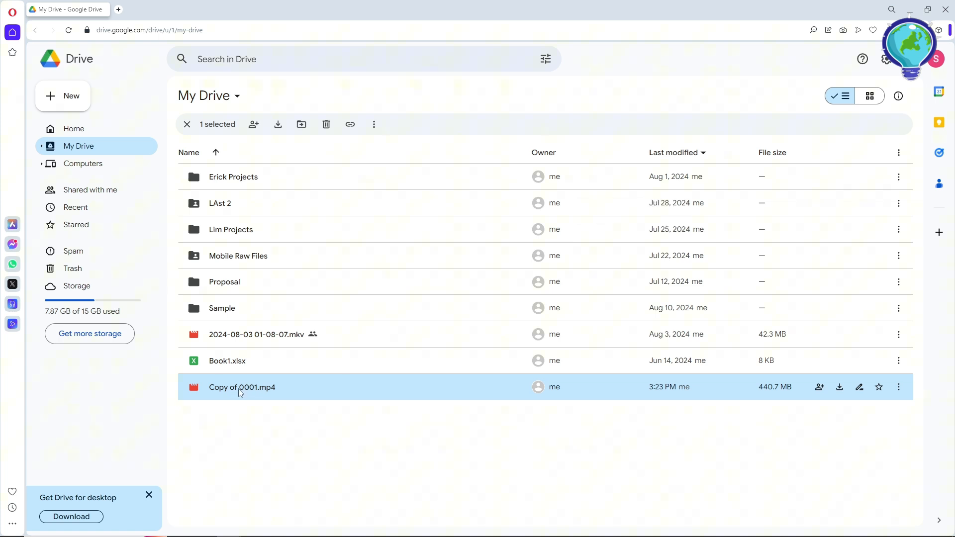
pyautogui.moveTo(245, 422)
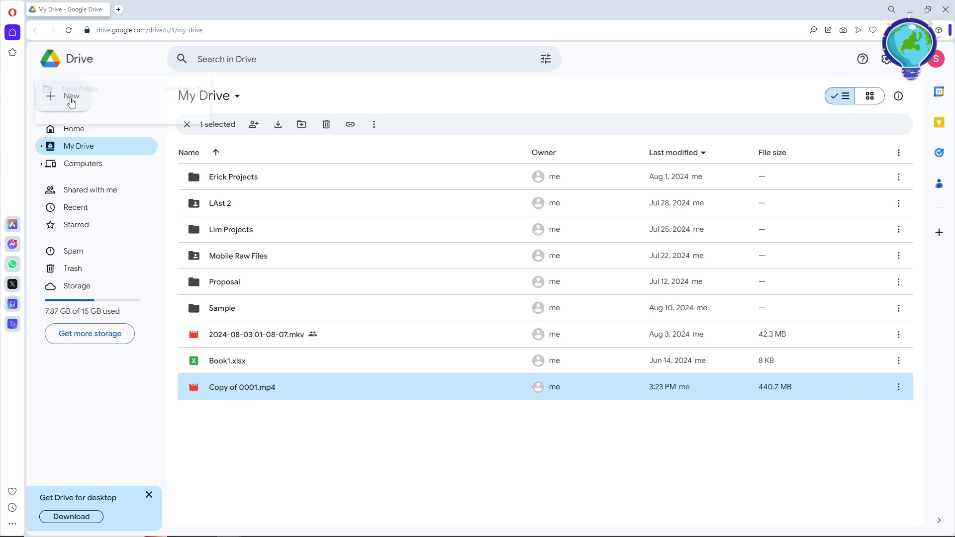
# Create a new folder named TEST and drag 'Copy of 0001.mp4' into it.
pyautogui.click(81, 93)
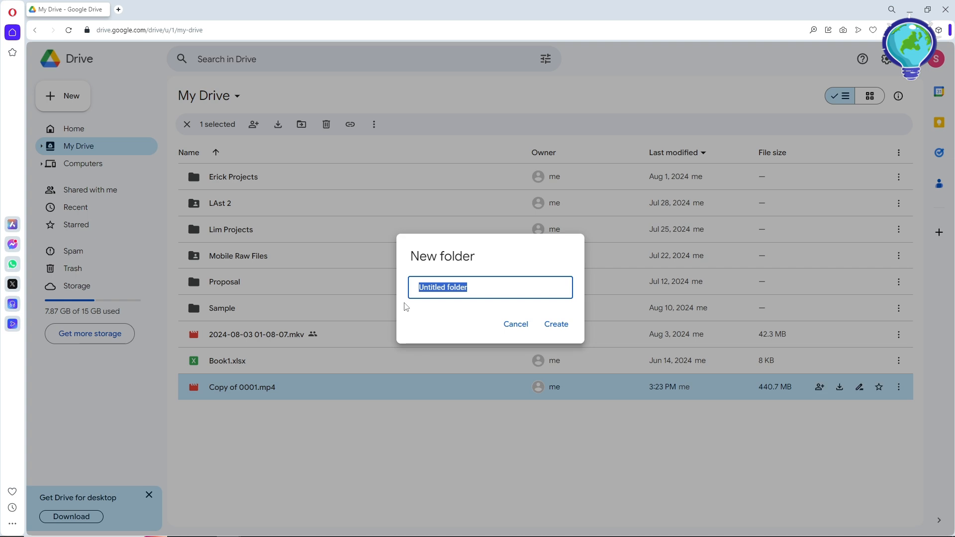
pyautogui.write('TES')
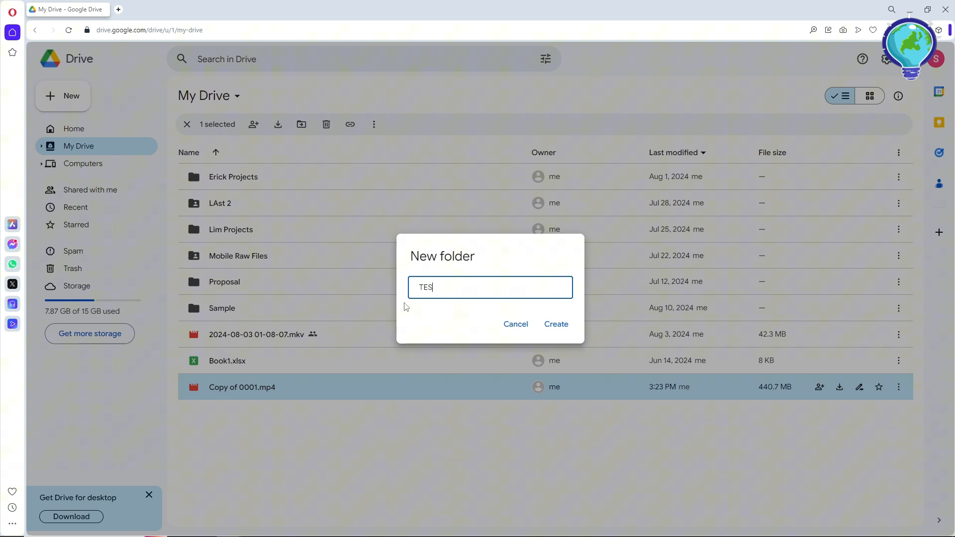
pyautogui.click(557, 324)
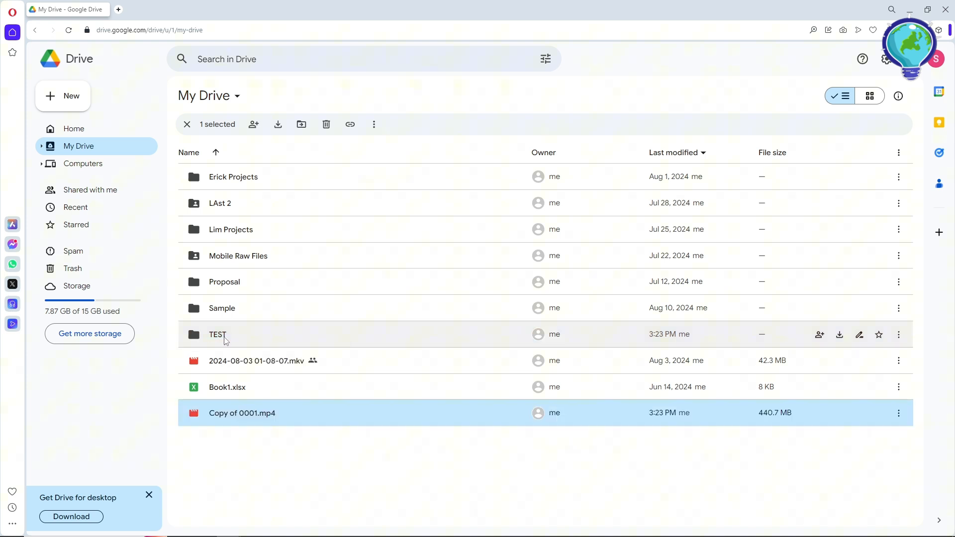
pyautogui.moveTo(242, 413); pyautogui.dragTo(218, 335)
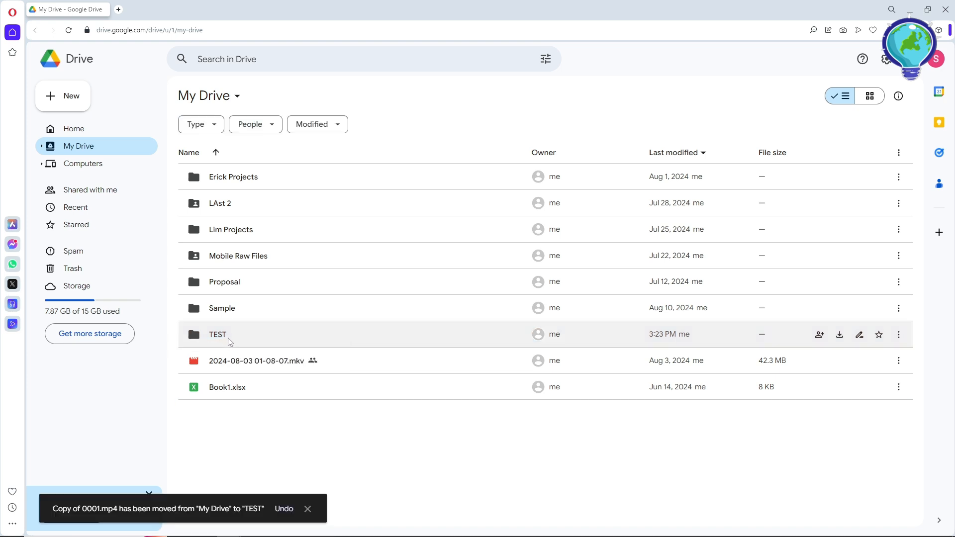
# Download the TEST folder from its context menu, starting the zip.
pyautogui.rightClick(227, 335)
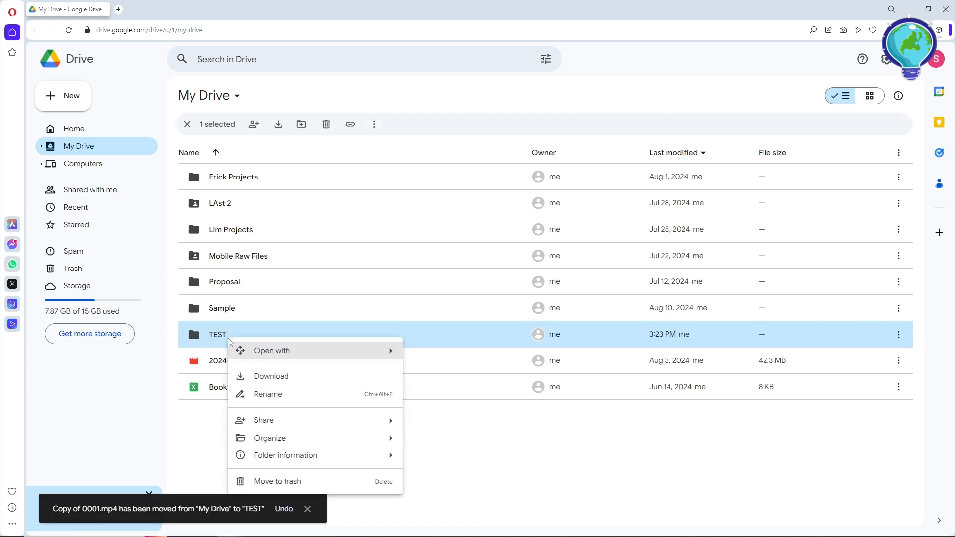
pyautogui.moveTo(246, 376)
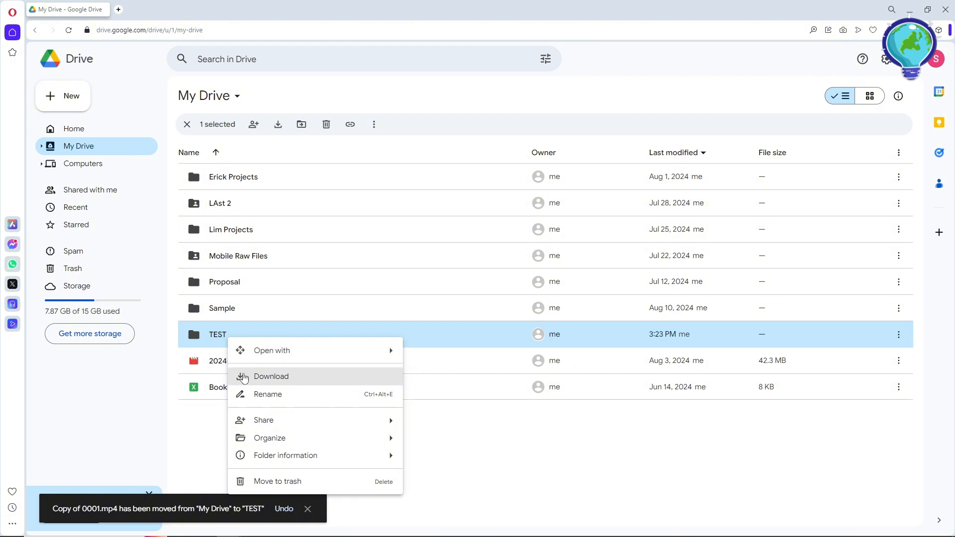
pyautogui.moveTo(281, 380)
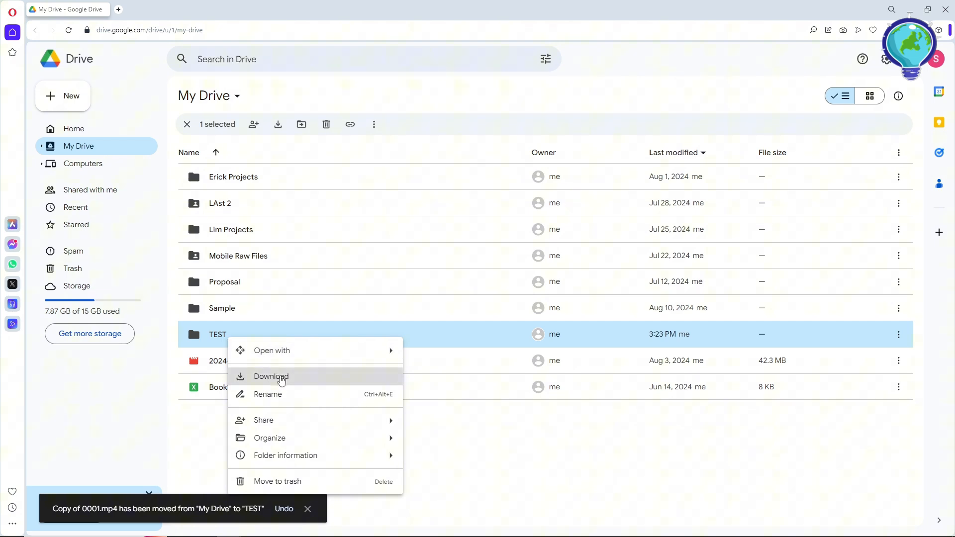
pyautogui.click(271, 377)
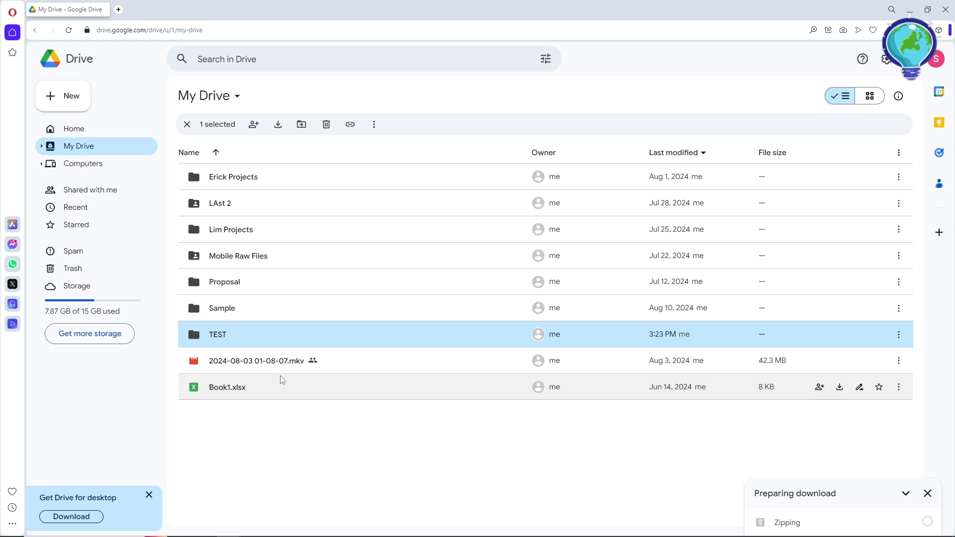